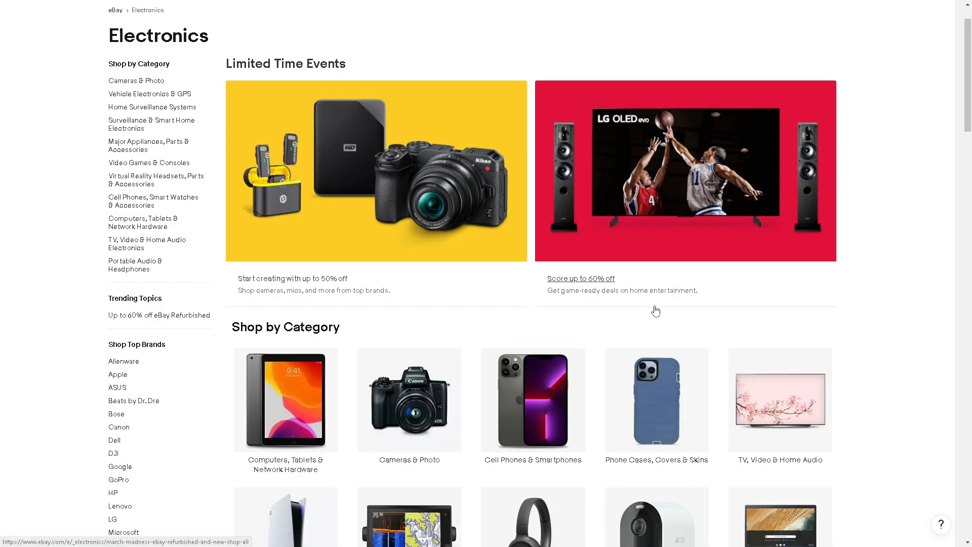
{"action": "mouse_move", "coordinate": [664, 326]}
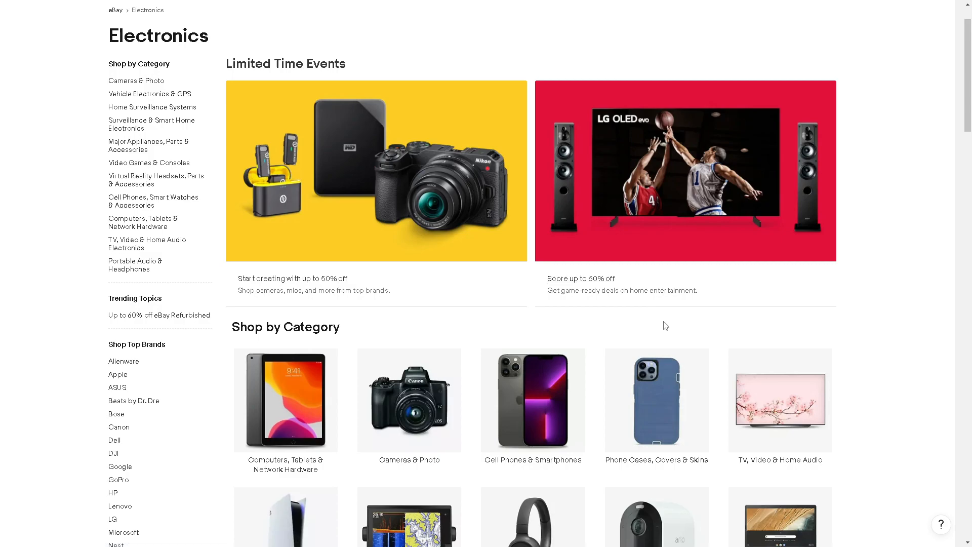
Scroll the sign-in page and follow the 'create an account' link to the registration form
{"action": "scroll", "scroll_direction": "down", "scroll_amount": 3}
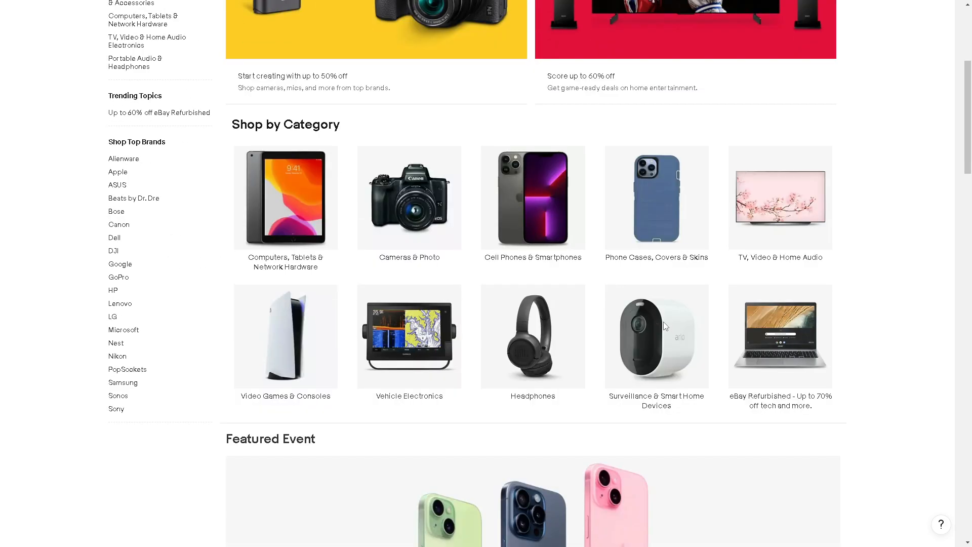
{"action": "scroll", "scroll_direction": "down", "scroll_amount": 3}
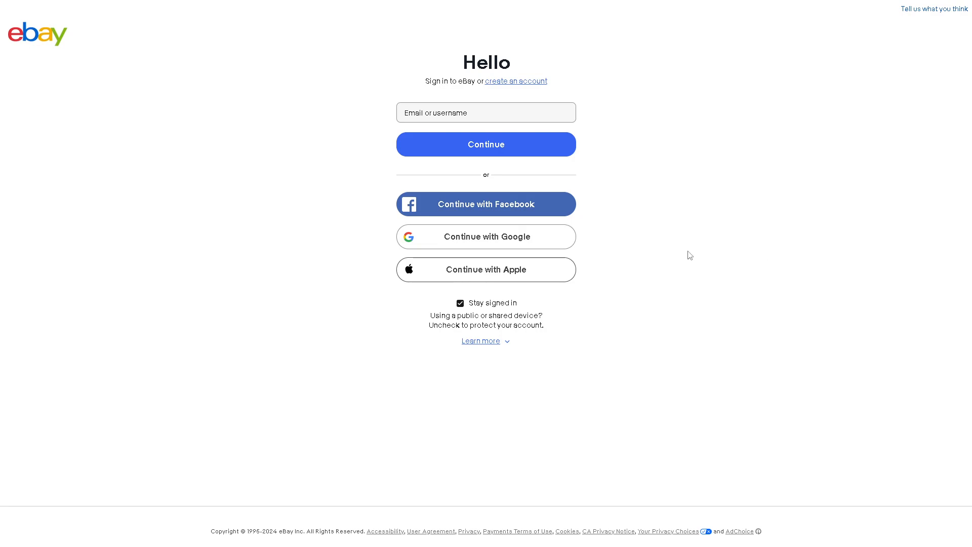
{"action": "mouse_move", "coordinate": [466, 214]}
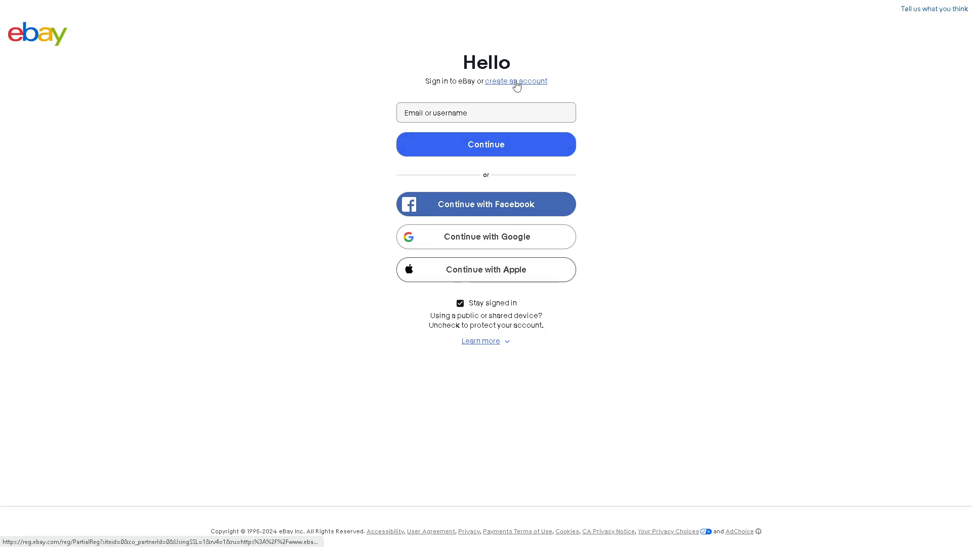
{"action": "left_click", "coordinate": [516, 81]}
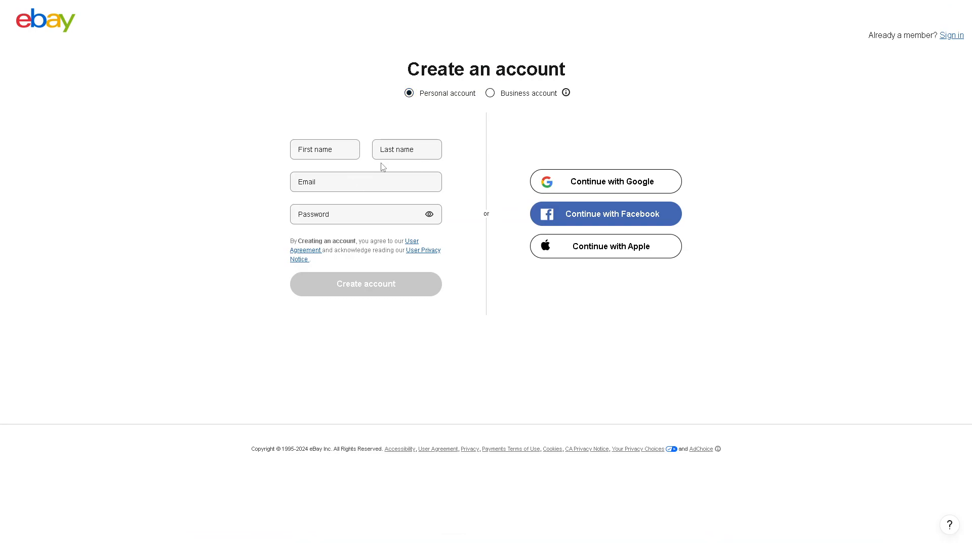
{"action": "mouse_move", "coordinate": [496, 127]}
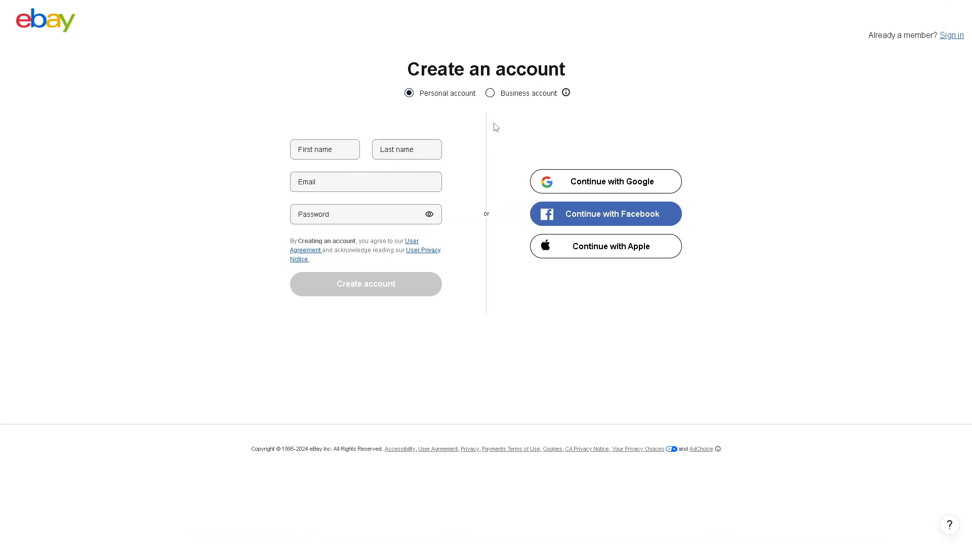
{"action": "mouse_move", "coordinate": [454, 100]}
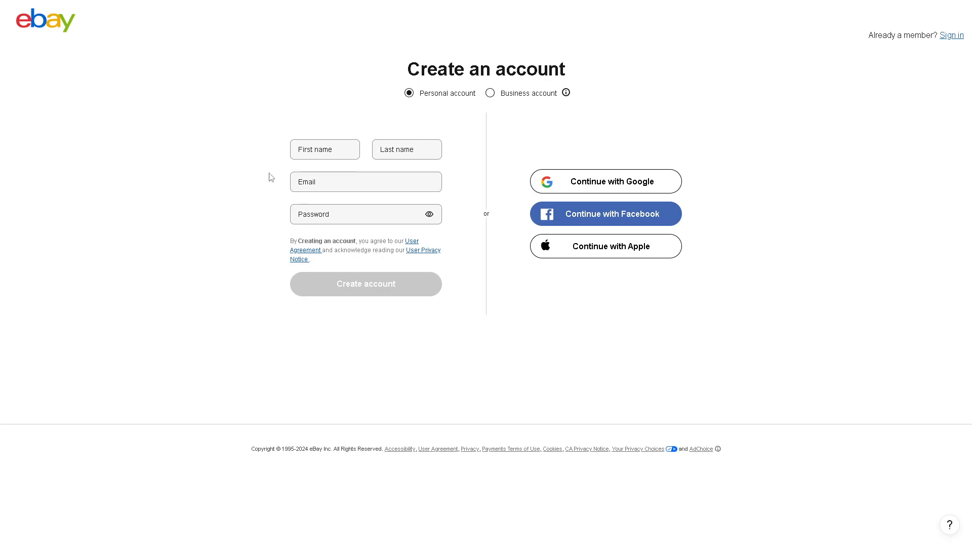
{"action": "mouse_move", "coordinate": [324, 295]}
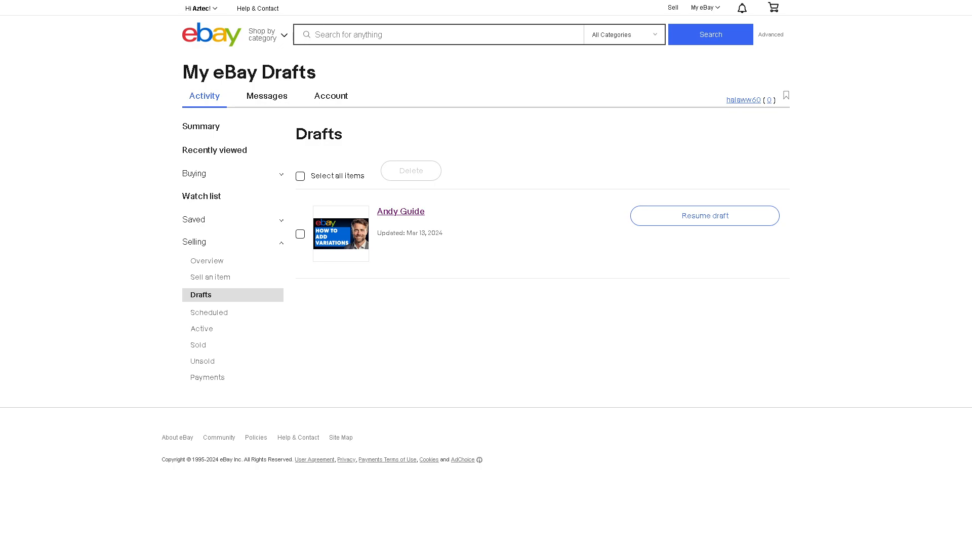
{"action": "mouse_move", "coordinate": [200, 250]}
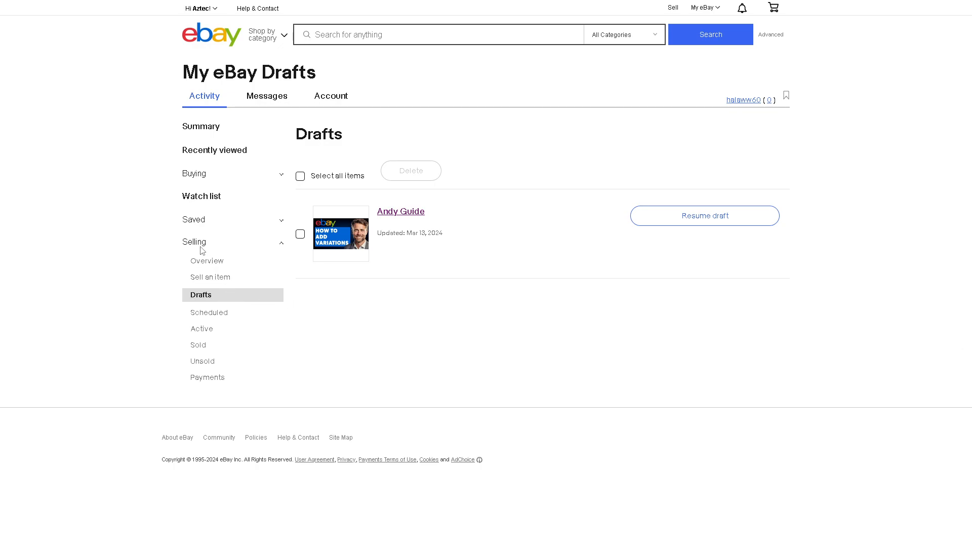
{"action": "mouse_move", "coordinate": [209, 312]}
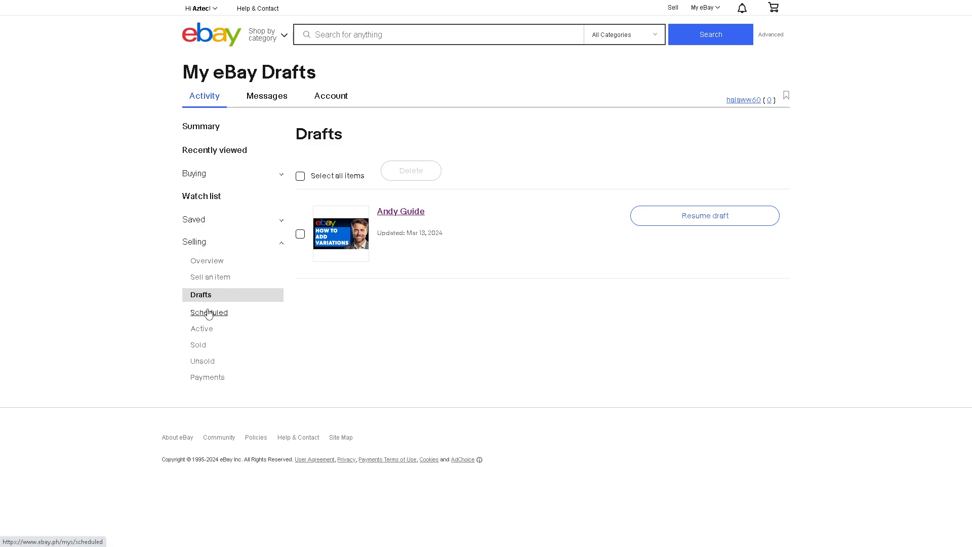
{"action": "left_click", "coordinate": [209, 312]}
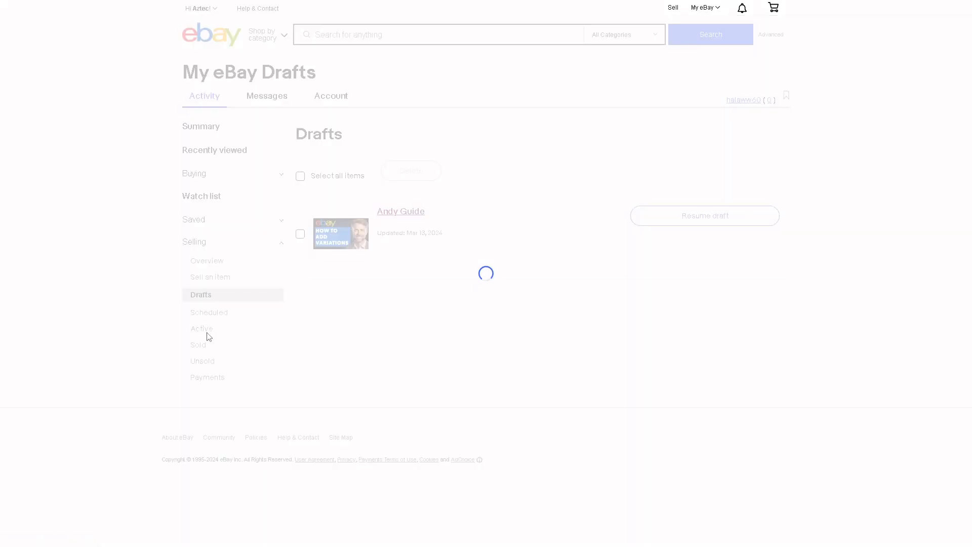
{"action": "left_click", "coordinate": [201, 327]}
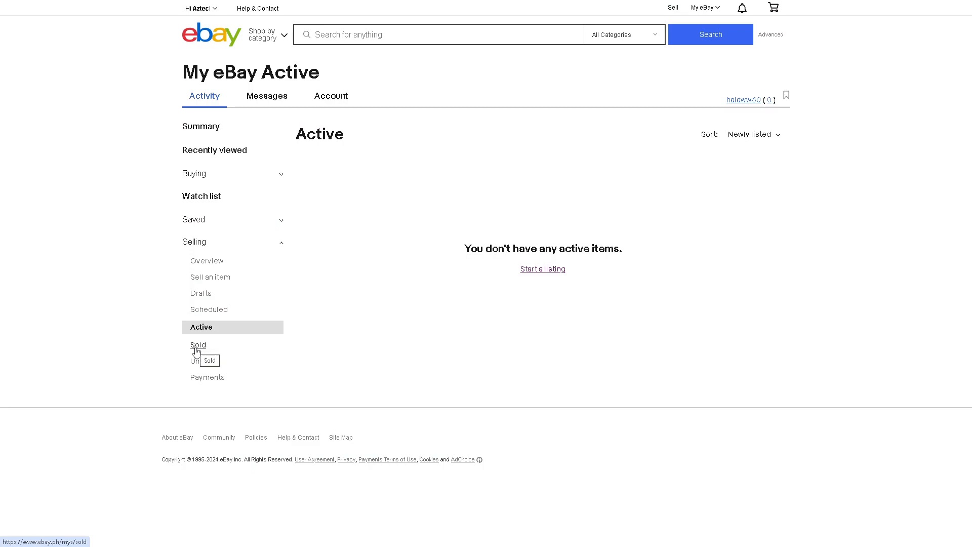
{"action": "left_click", "coordinate": [198, 344]}
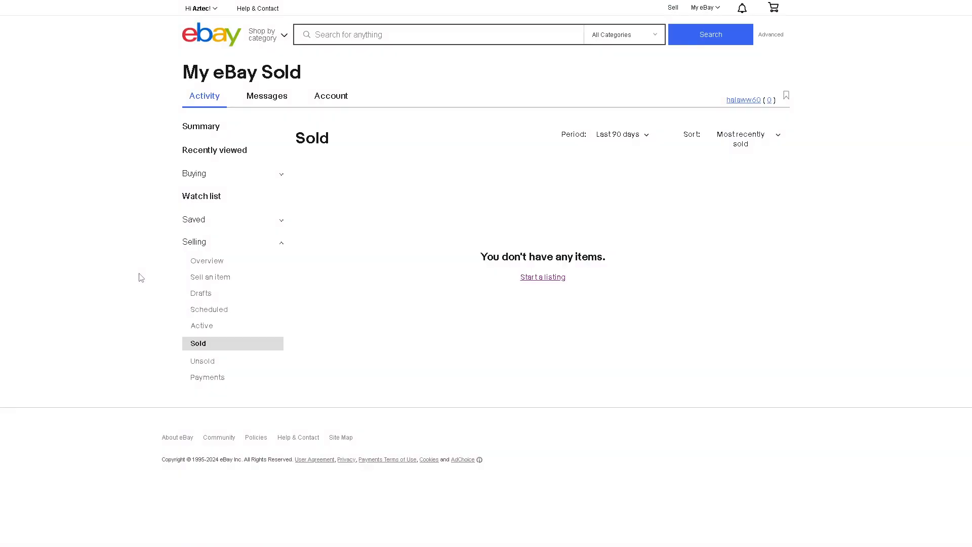
{"action": "mouse_move", "coordinate": [201, 293]}
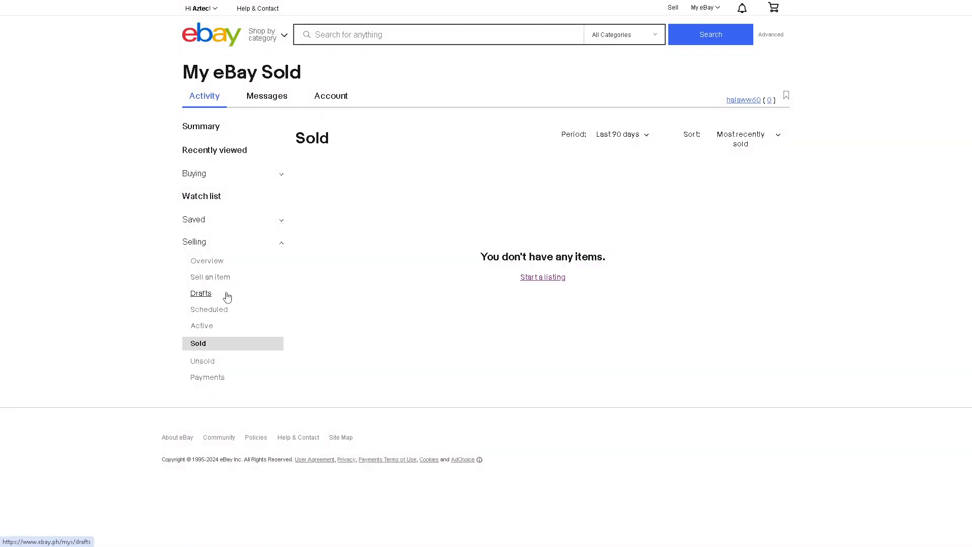
{"action": "left_click", "coordinate": [200, 293]}
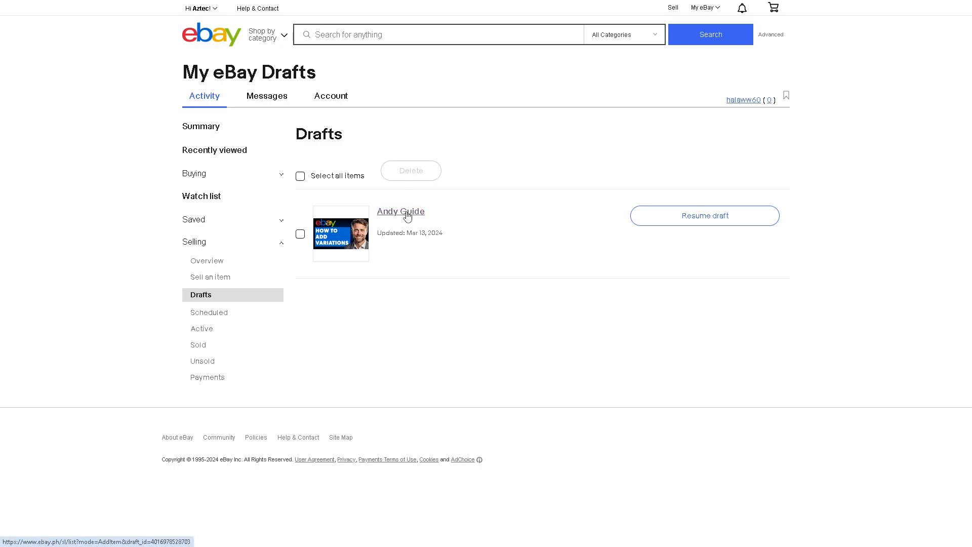
Open the Andy Guide draft and scroll down toward its Pricing section
{"action": "left_click", "coordinate": [400, 212]}
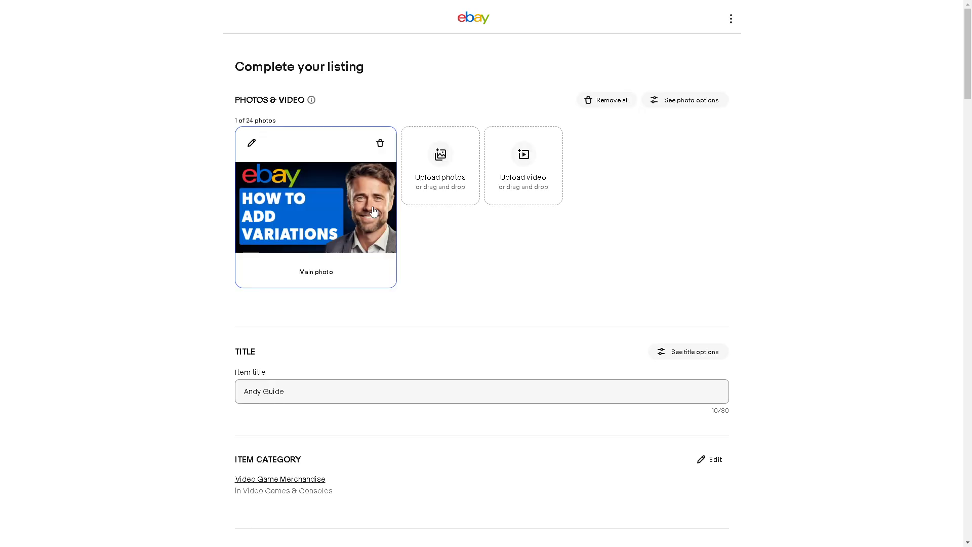
{"action": "scroll", "scroll_direction": "down", "scroll_amount": 3}
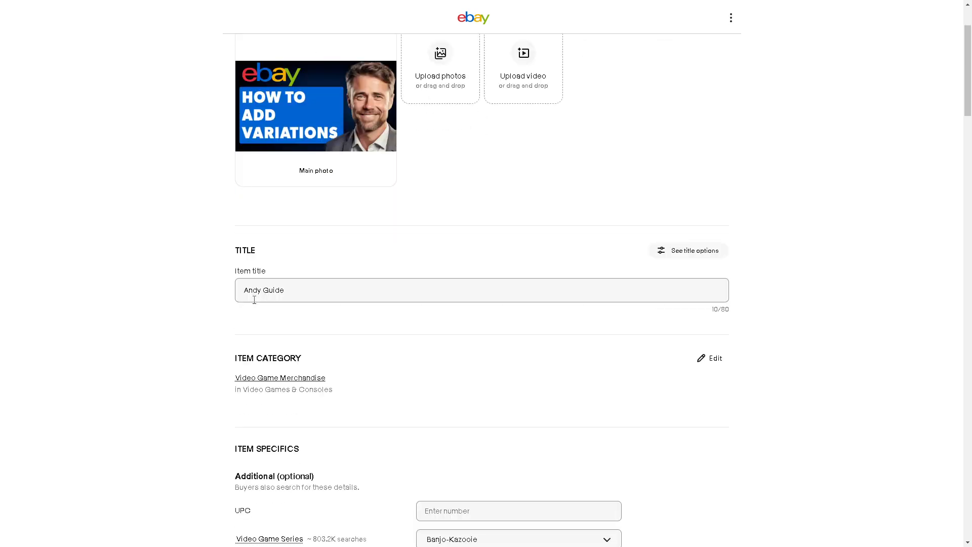
{"action": "scroll", "scroll_direction": "down", "scroll_amount": 3}
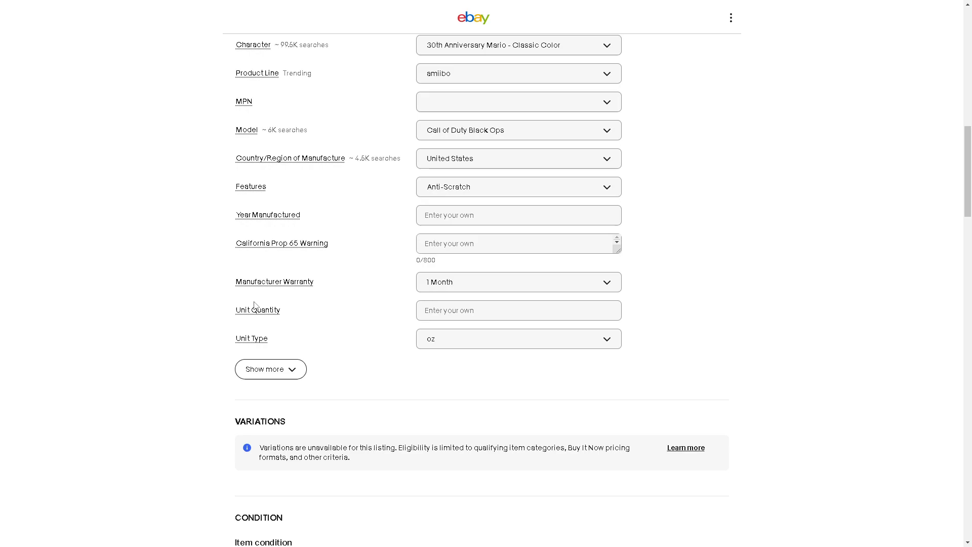
{"action": "scroll", "scroll_direction": "down", "scroll_amount": 3}
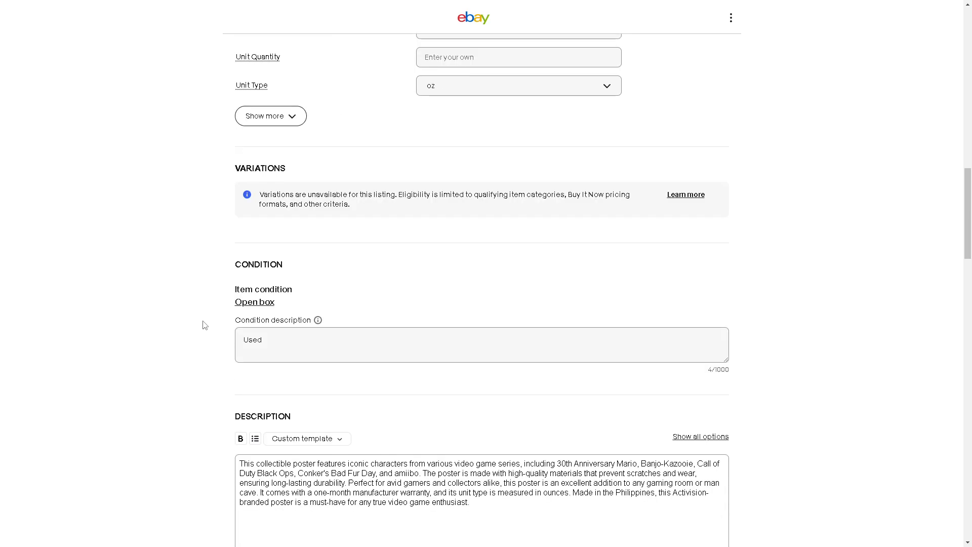
{"action": "mouse_move", "coordinate": [183, 319]}
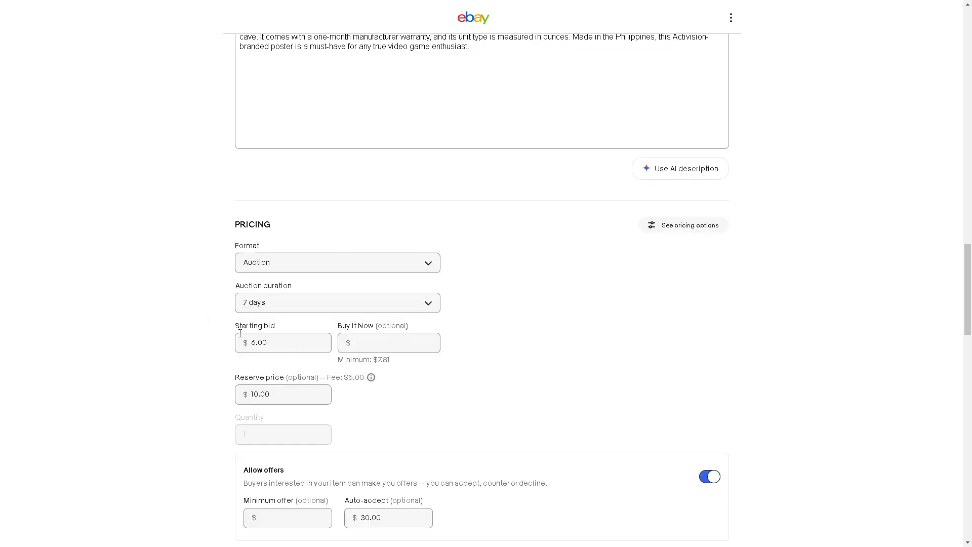
Switch the Format dropdown from Auction to Buy It Now and select the Quantity field
{"action": "left_click", "coordinate": [337, 262]}
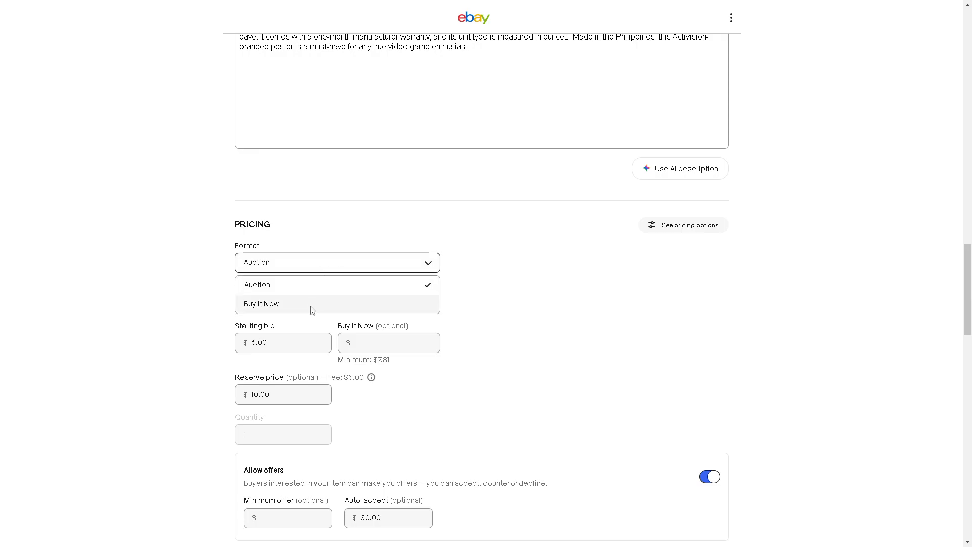
{"action": "left_click", "coordinate": [262, 304]}
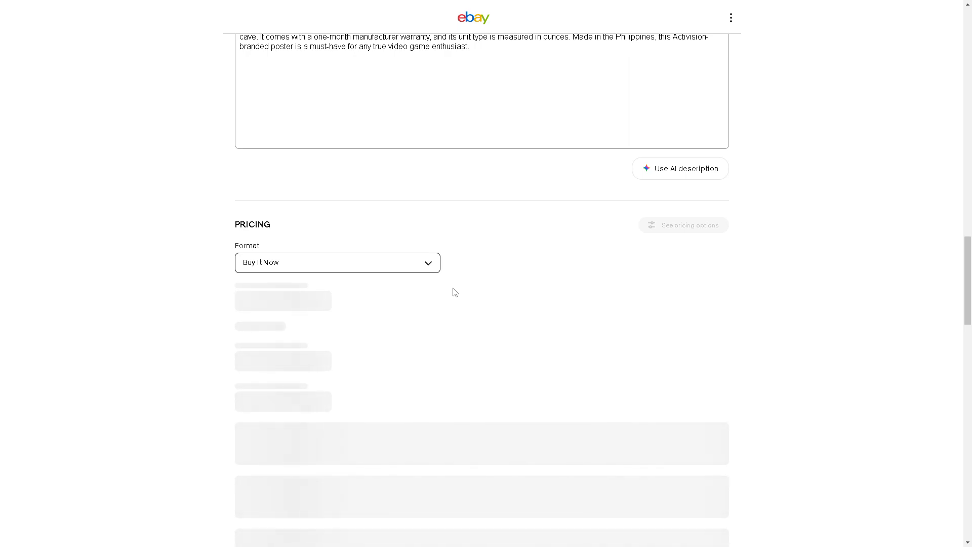
{"action": "mouse_move", "coordinate": [456, 292]}
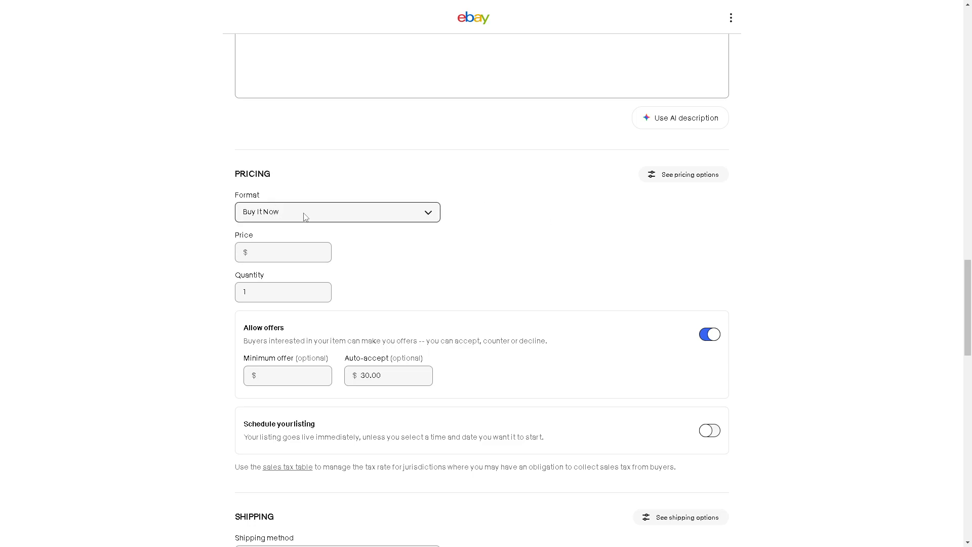
{"action": "left_click", "coordinate": [337, 211]}
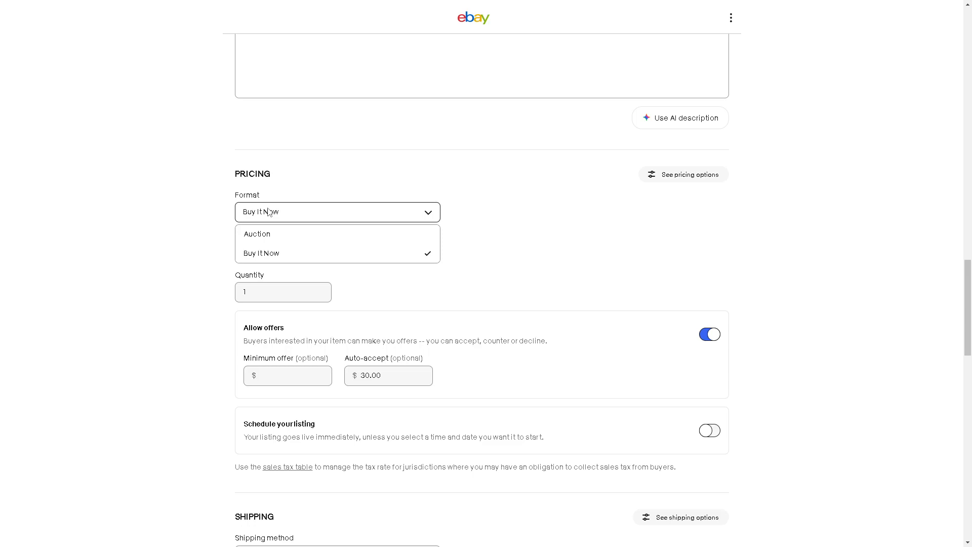
{"action": "left_click", "coordinate": [261, 253]}
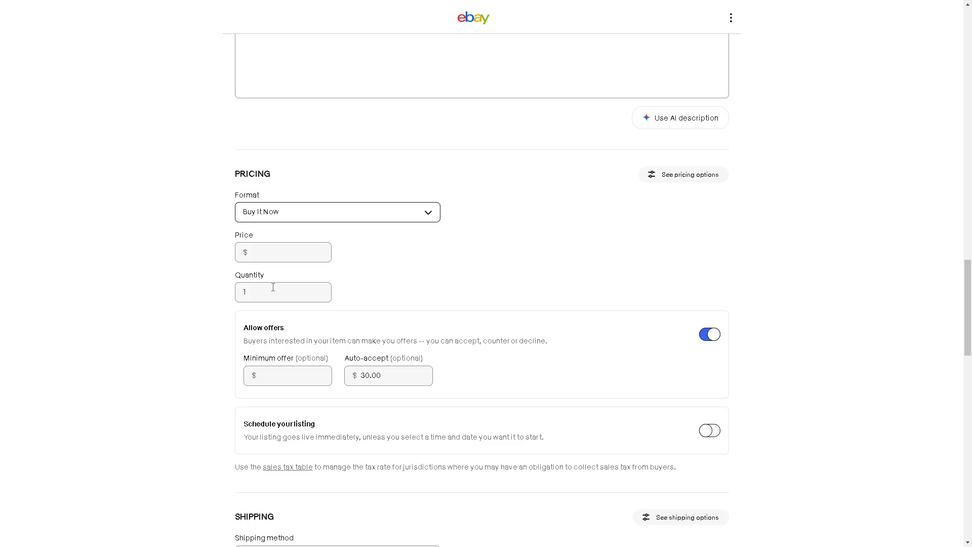
{"action": "left_click", "coordinate": [282, 292]}
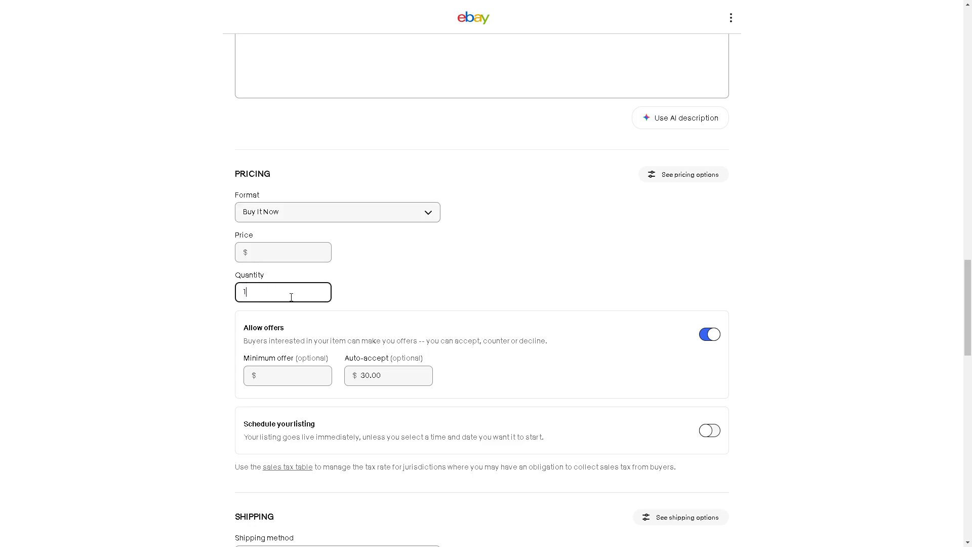
Enter 20 as the item quantity
{"action": "type", "text": "5"}
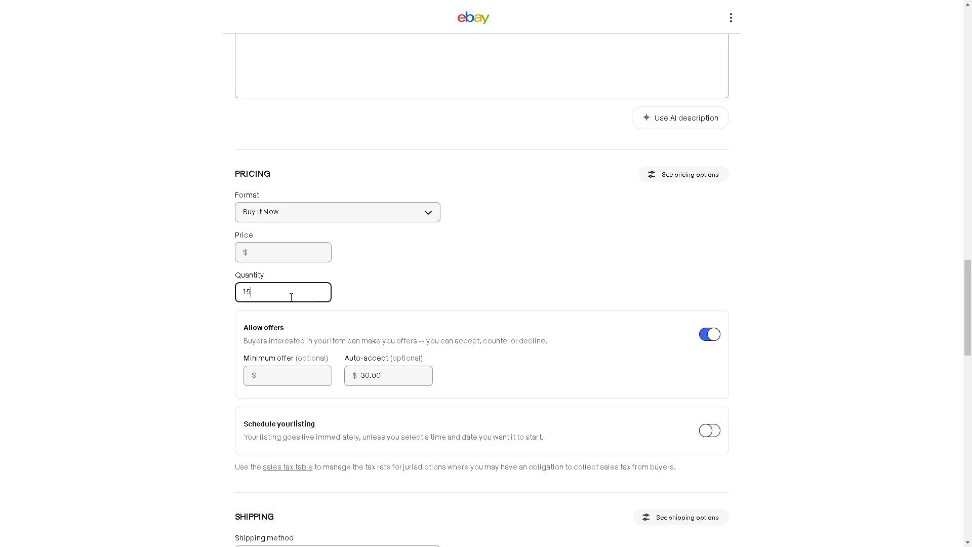
{"action": "type", "text": "20"}
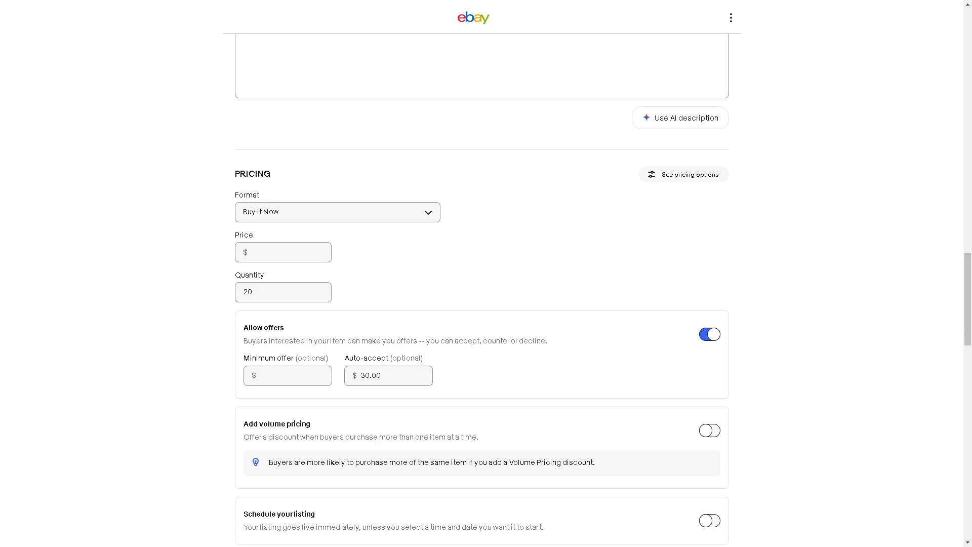
{"action": "mouse_move", "coordinate": [496, 259]}
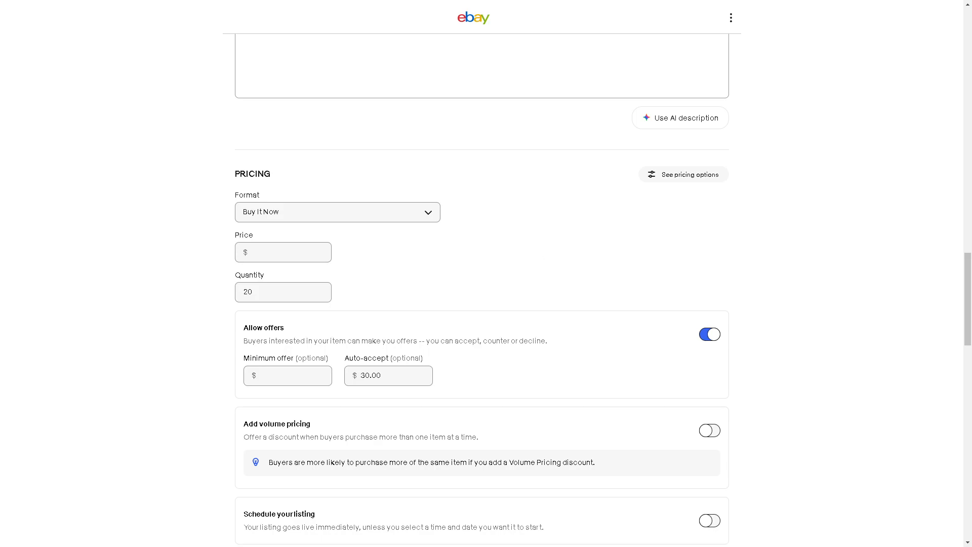
{"action": "mouse_move", "coordinate": [943, 257]}
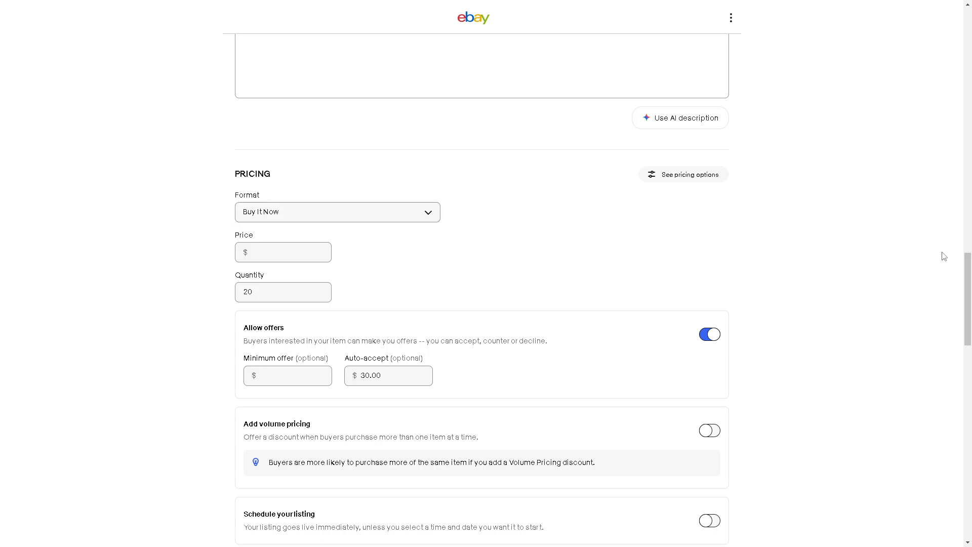